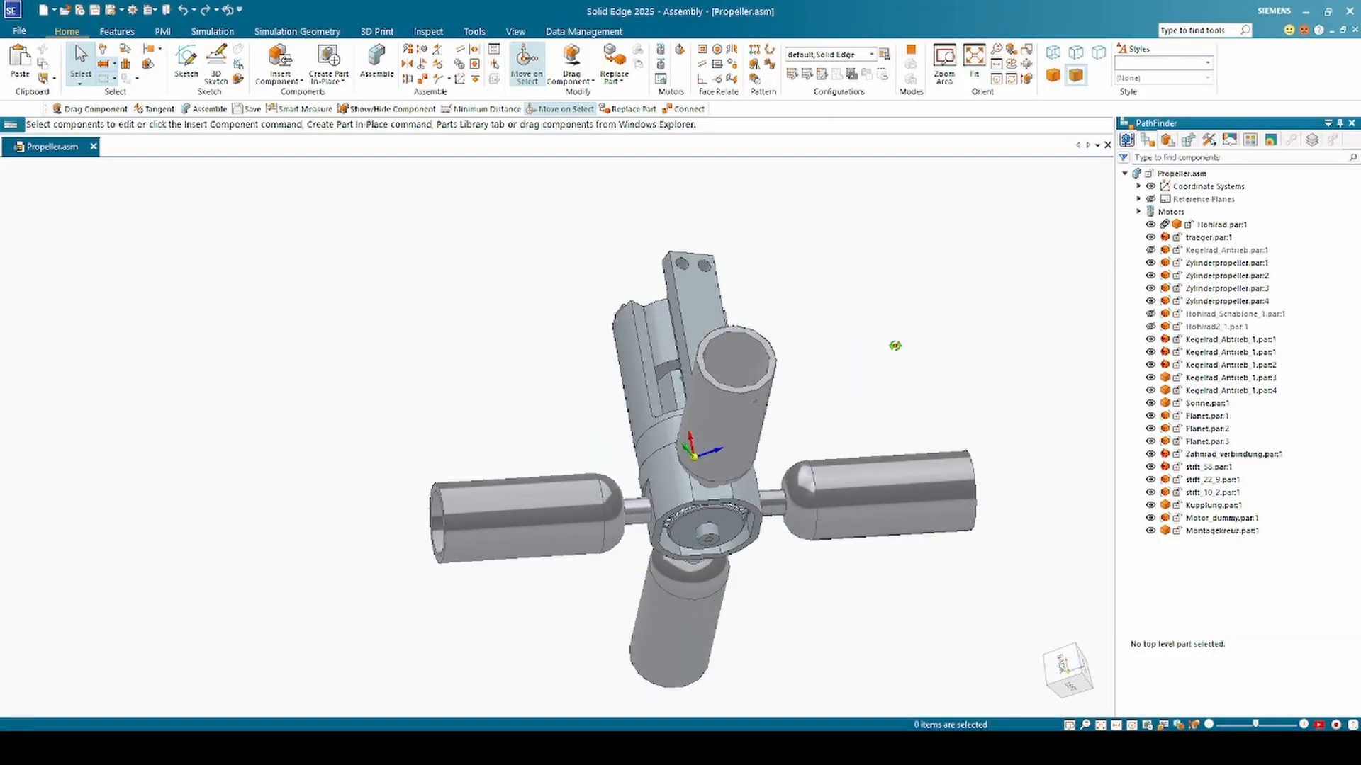
Rotate the propeller assembly to an oblique view revealing the bevel gears inside the housing.
click(1226, 300)
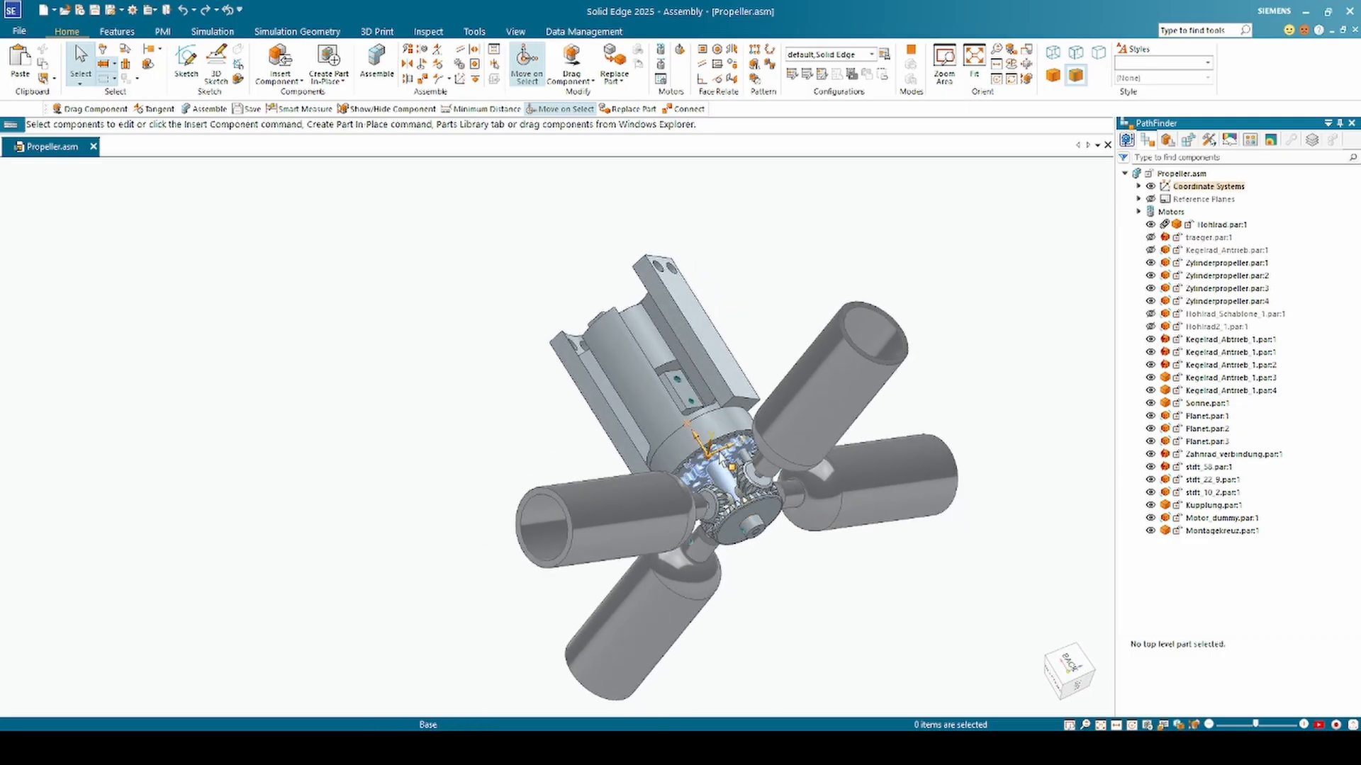
click(1206, 416)
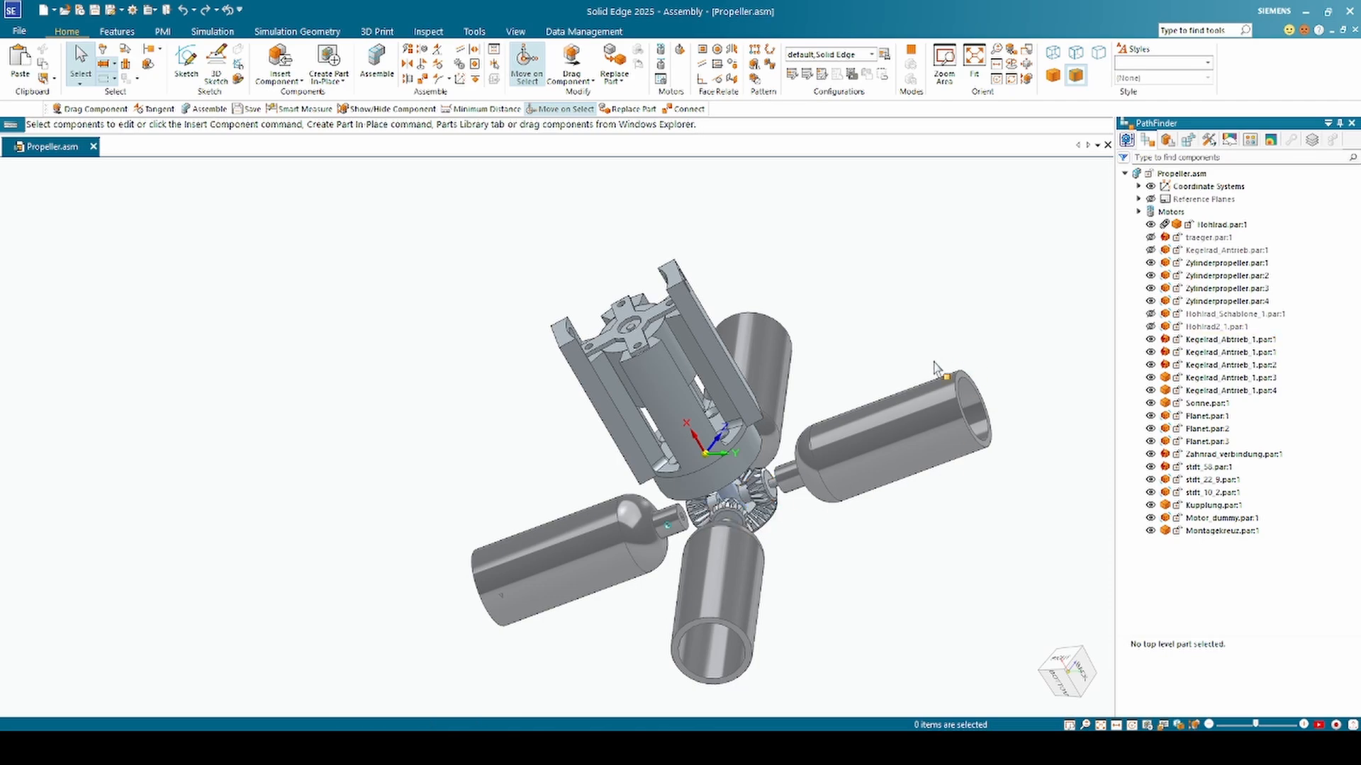
mouse_move(827, 573)
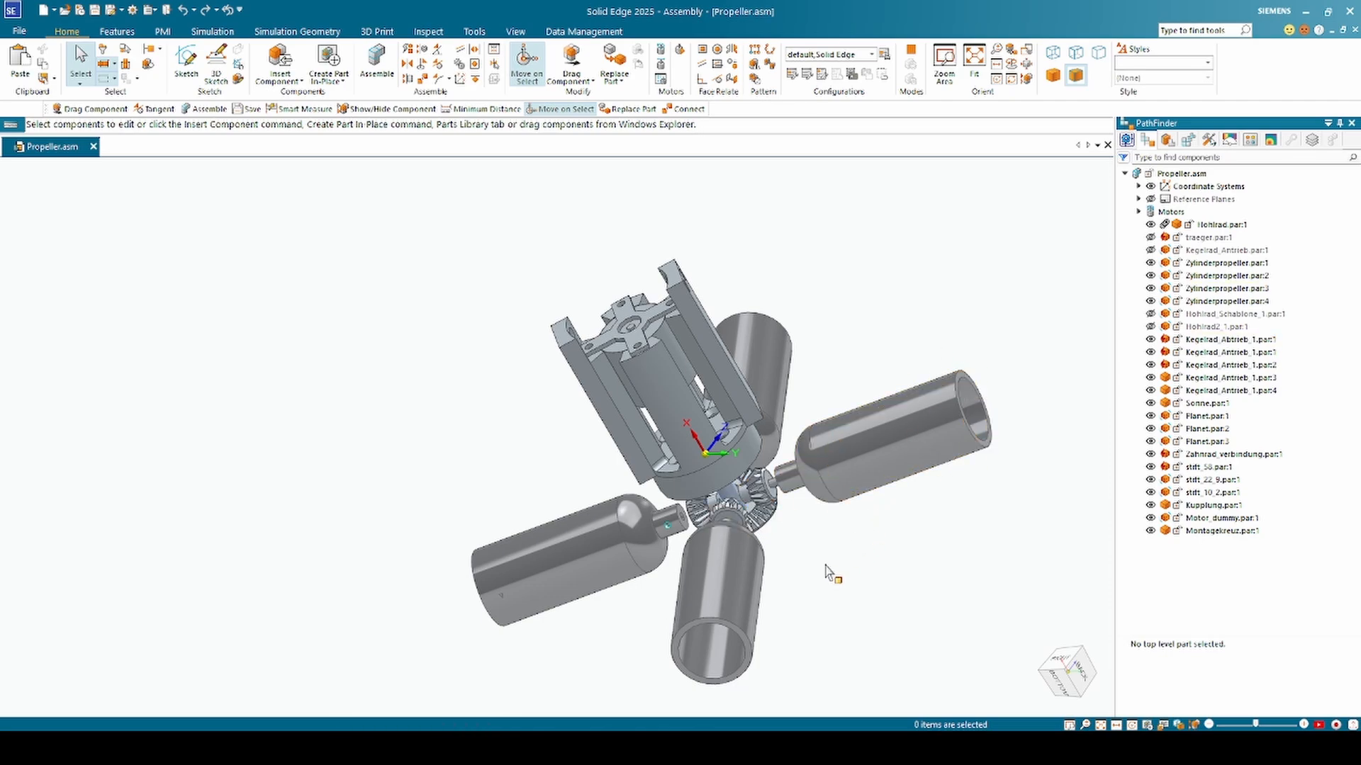